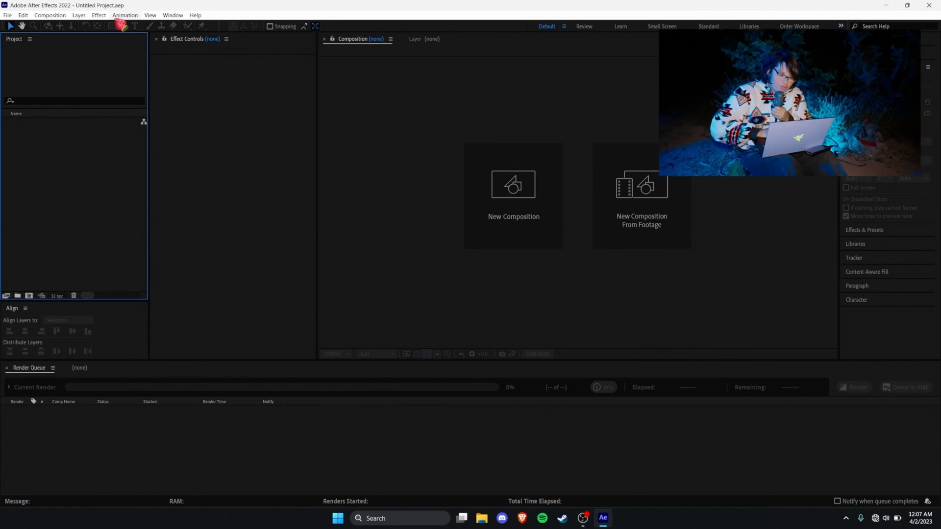
- Open the Window menu to reveal the panel list including AEJuice Pack Manager 4
left_click(172, 15)
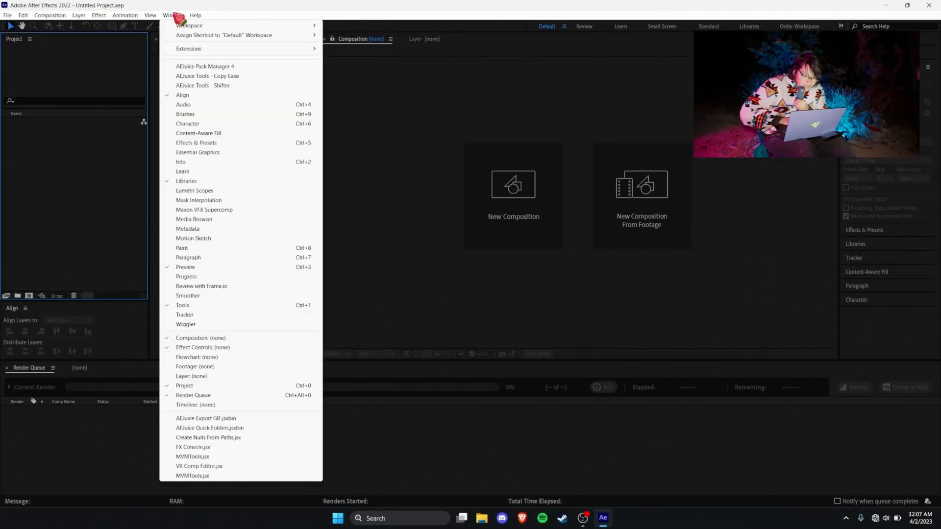